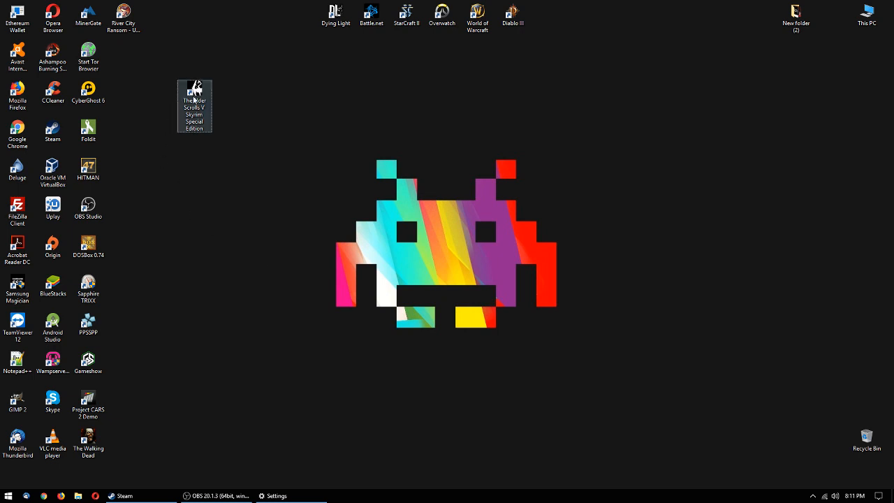
# Open the Skyrim Special Edition launcher from the desktop shortcut and start the game.
pyautogui.doubleClick(194, 93)
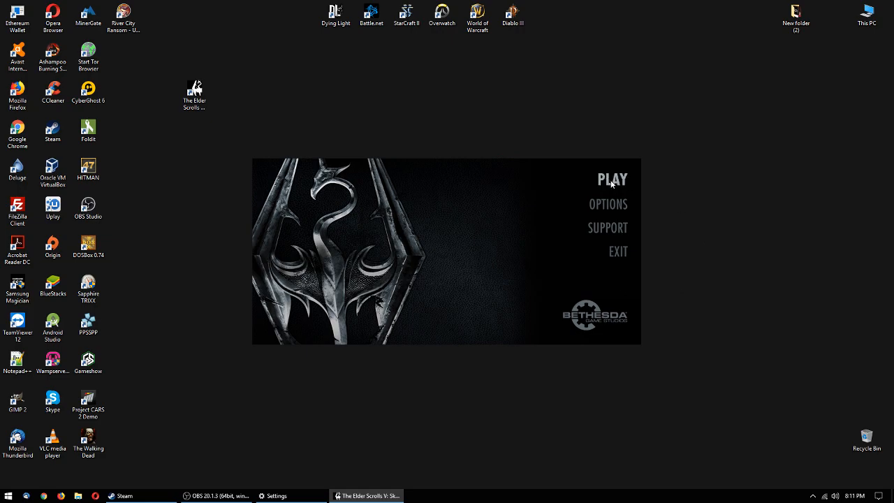
pyautogui.click(612, 178)
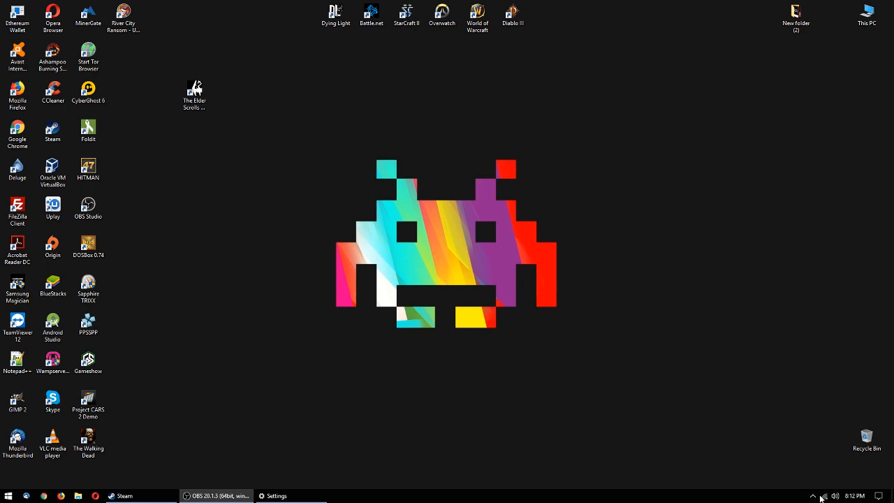
# Relaunch Skyrim Special Edition from its desktop shortcut after clicking the system tray.
pyautogui.click(824, 496)
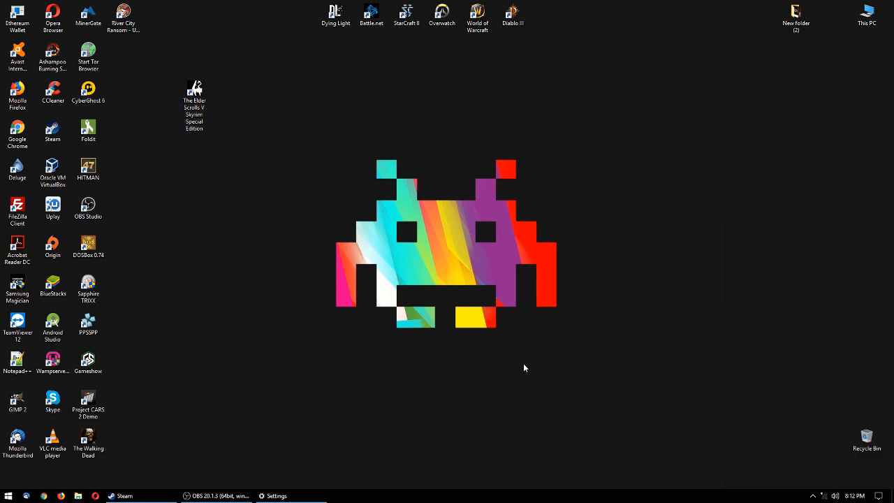
pyautogui.doubleClick(194, 96)
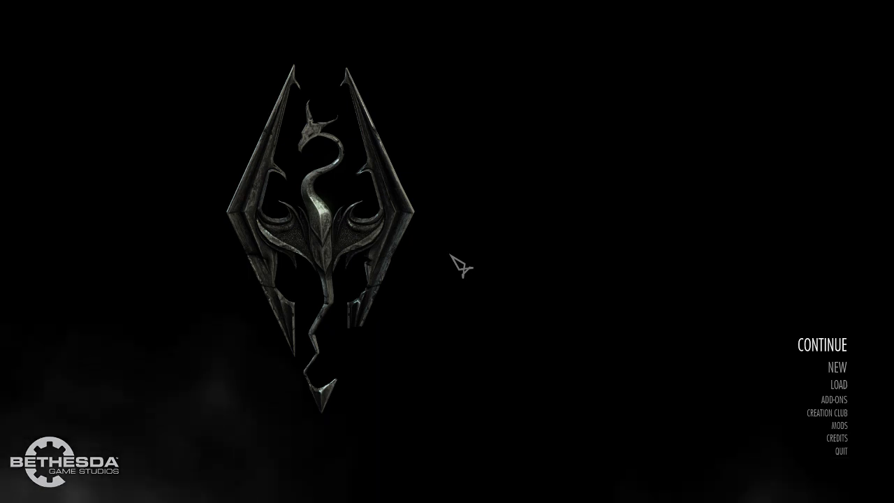
pyautogui.moveTo(547, 212)
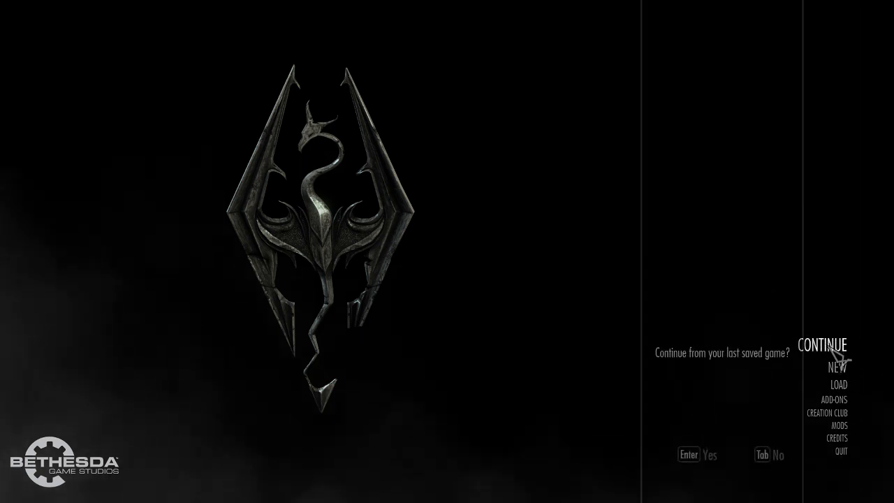
# Confirm continuing from the last save near Fort Kastav.
pyautogui.click(822, 344)
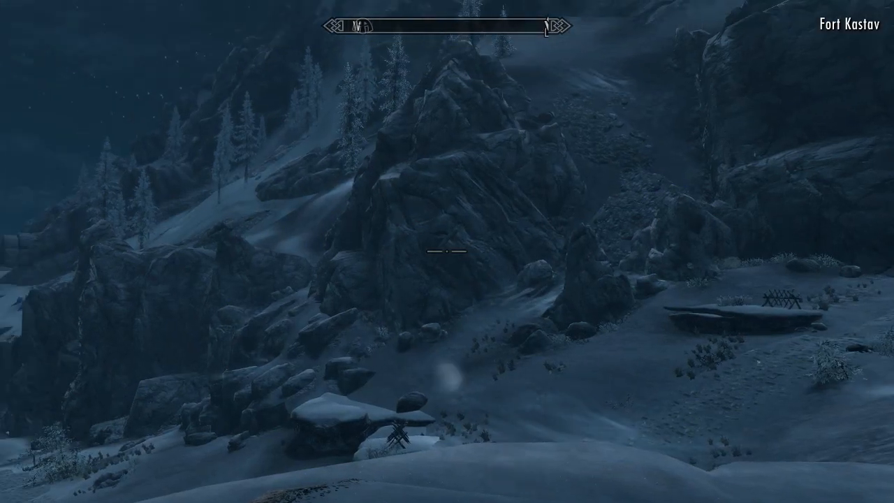
pyautogui.moveTo(447, 252)
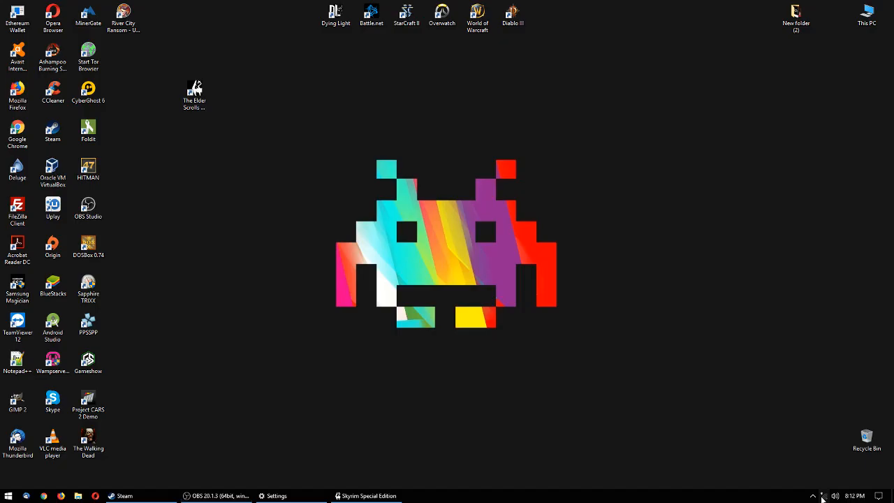
# Connect to the 'Inca nu am internet!' Wi-Fi network from the tray network list.
pyautogui.click(825, 496)
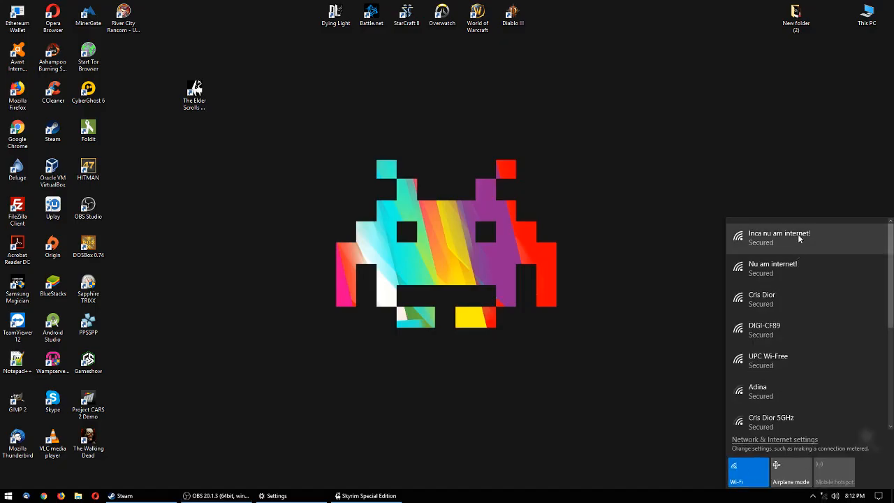
pyautogui.click(778, 237)
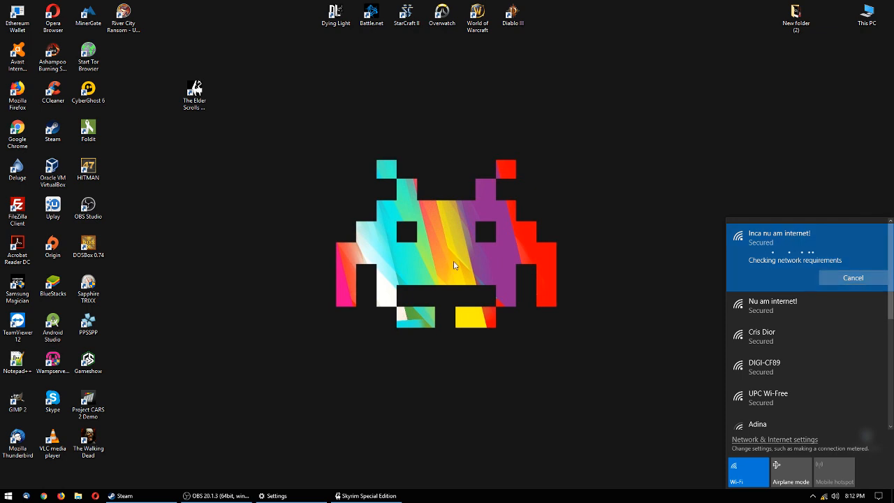